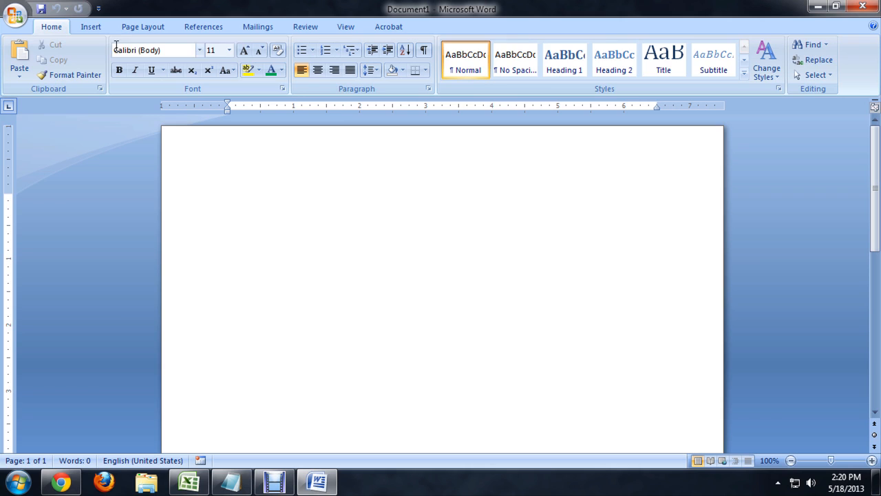
- Open the Shapes gallery from the Insert tab
left_click(90, 26)
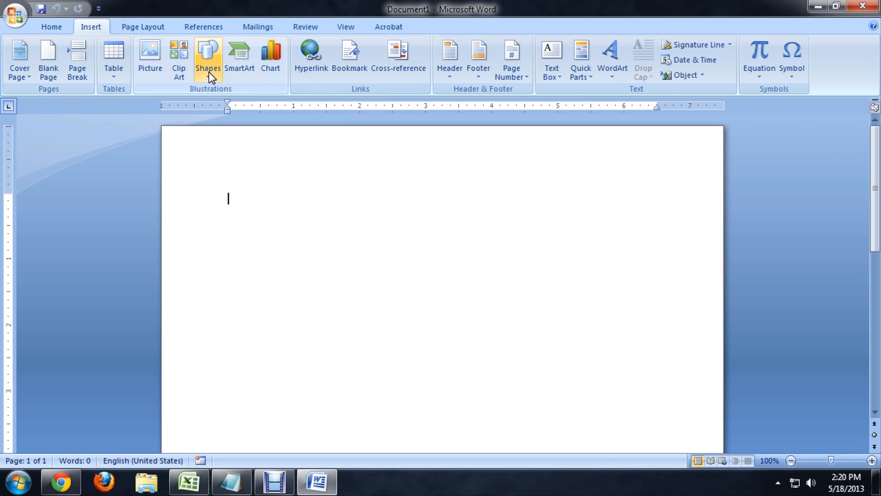
left_click(208, 59)
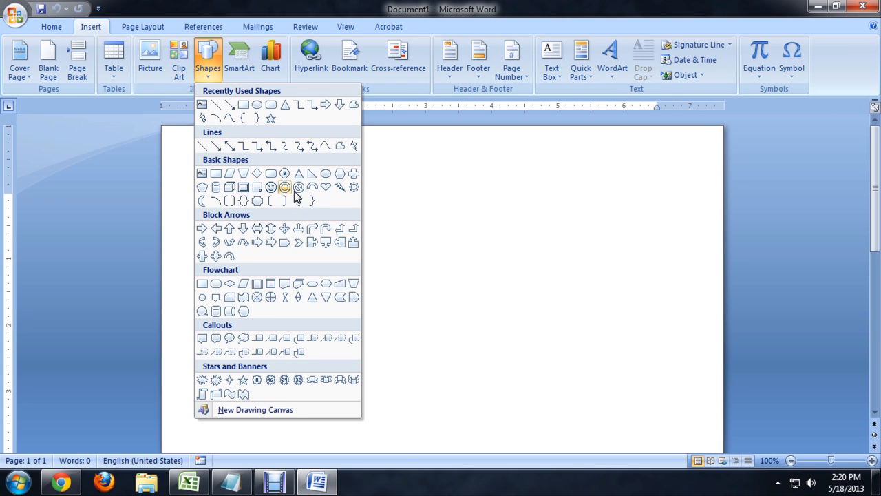
mouse_move(281, 199)
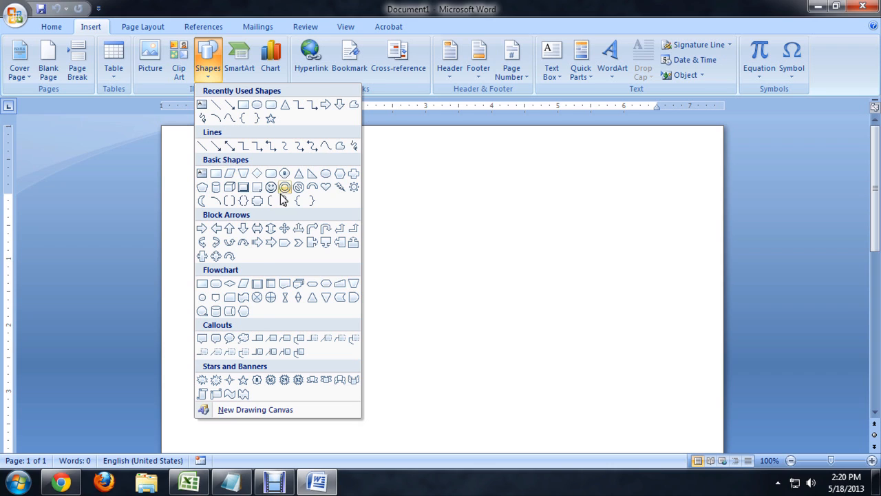
- Choose the Smiley Face from Basic Shapes to draw on the page
left_click(285, 187)
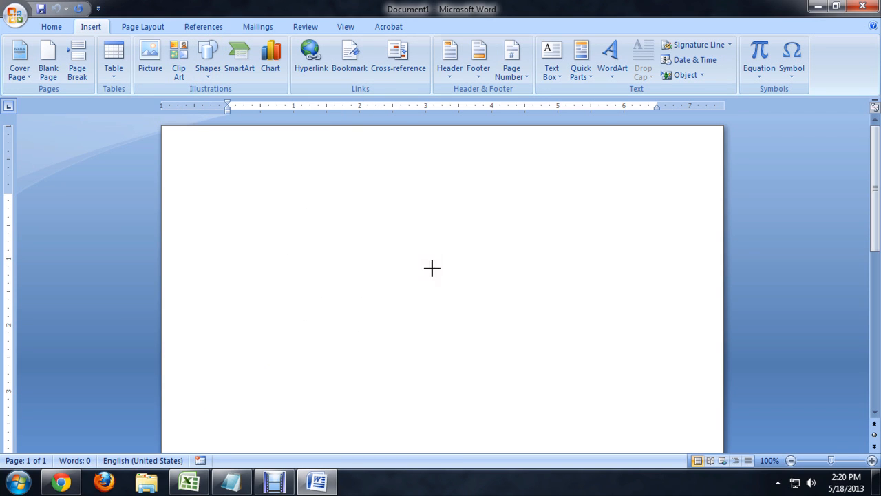
mouse_move(337, 335)
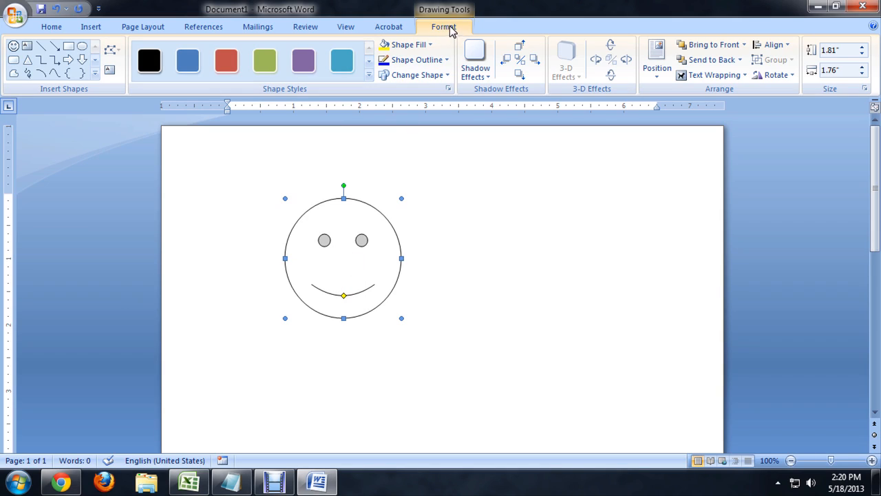
- Try Shape Fill colours and settle on Yellow for the smiley face
left_click(407, 45)
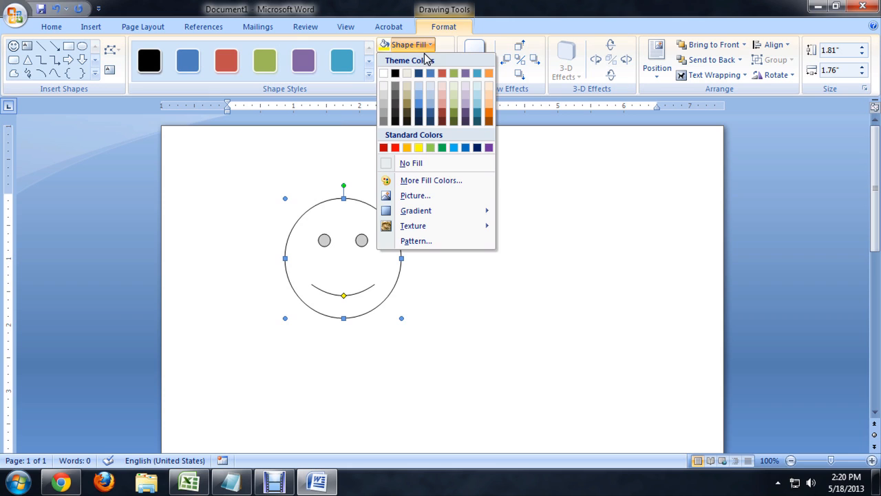
left_click(441, 148)
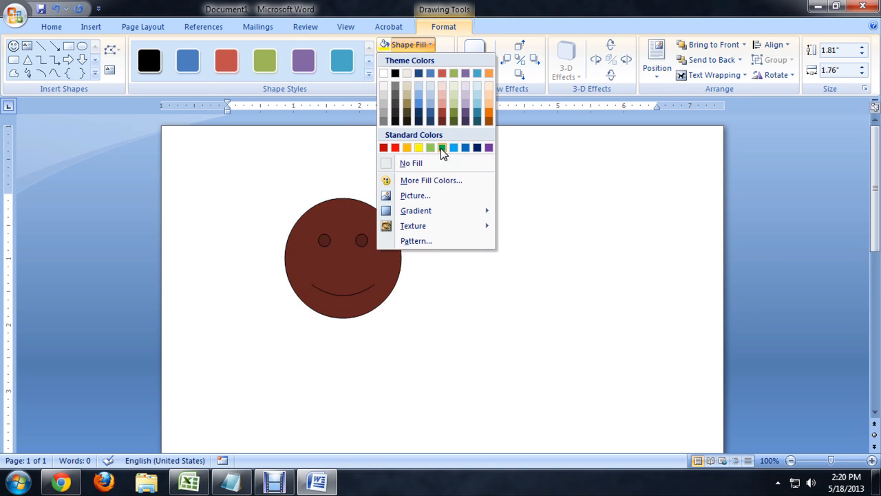
left_click(430, 148)
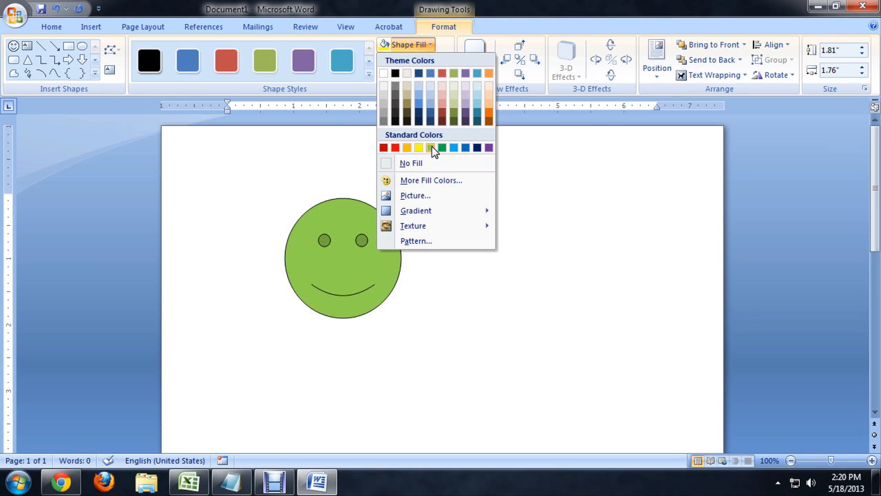
left_click(407, 148)
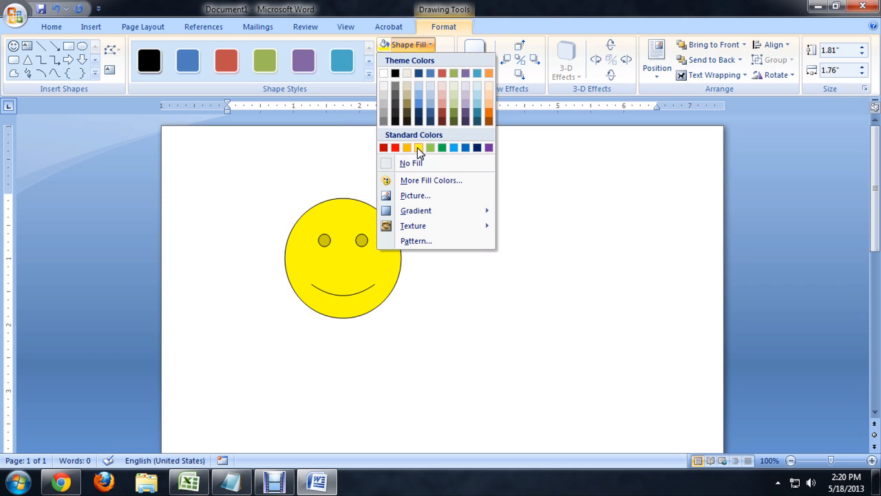